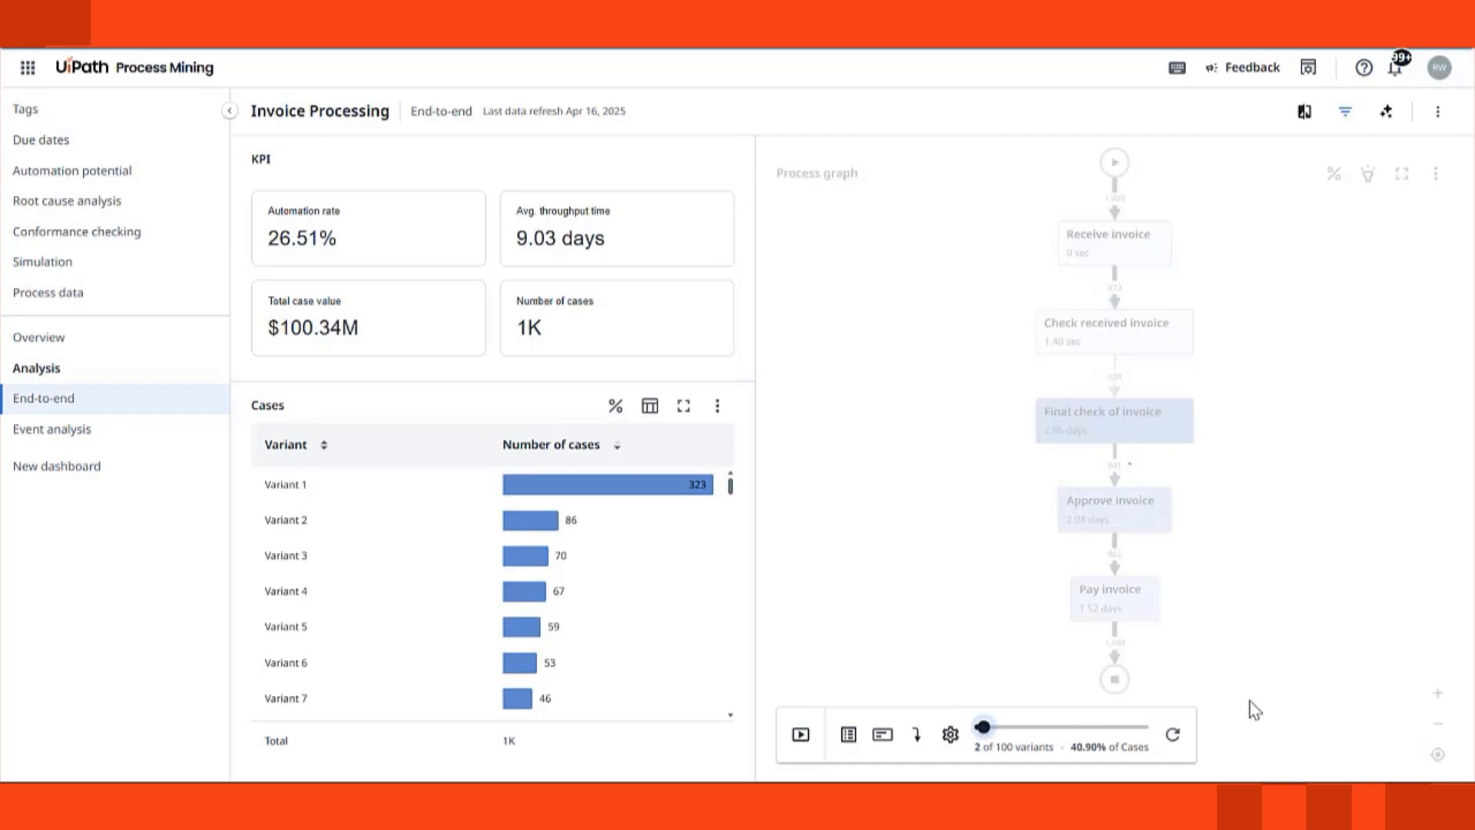
- Widen the variants slider to 77 of 100 variants (97.70% of cases) and run the heatmap animation
{"action": "left_click_drag", "start_coordinate": [981, 725], "coordinate": [994, 726]}
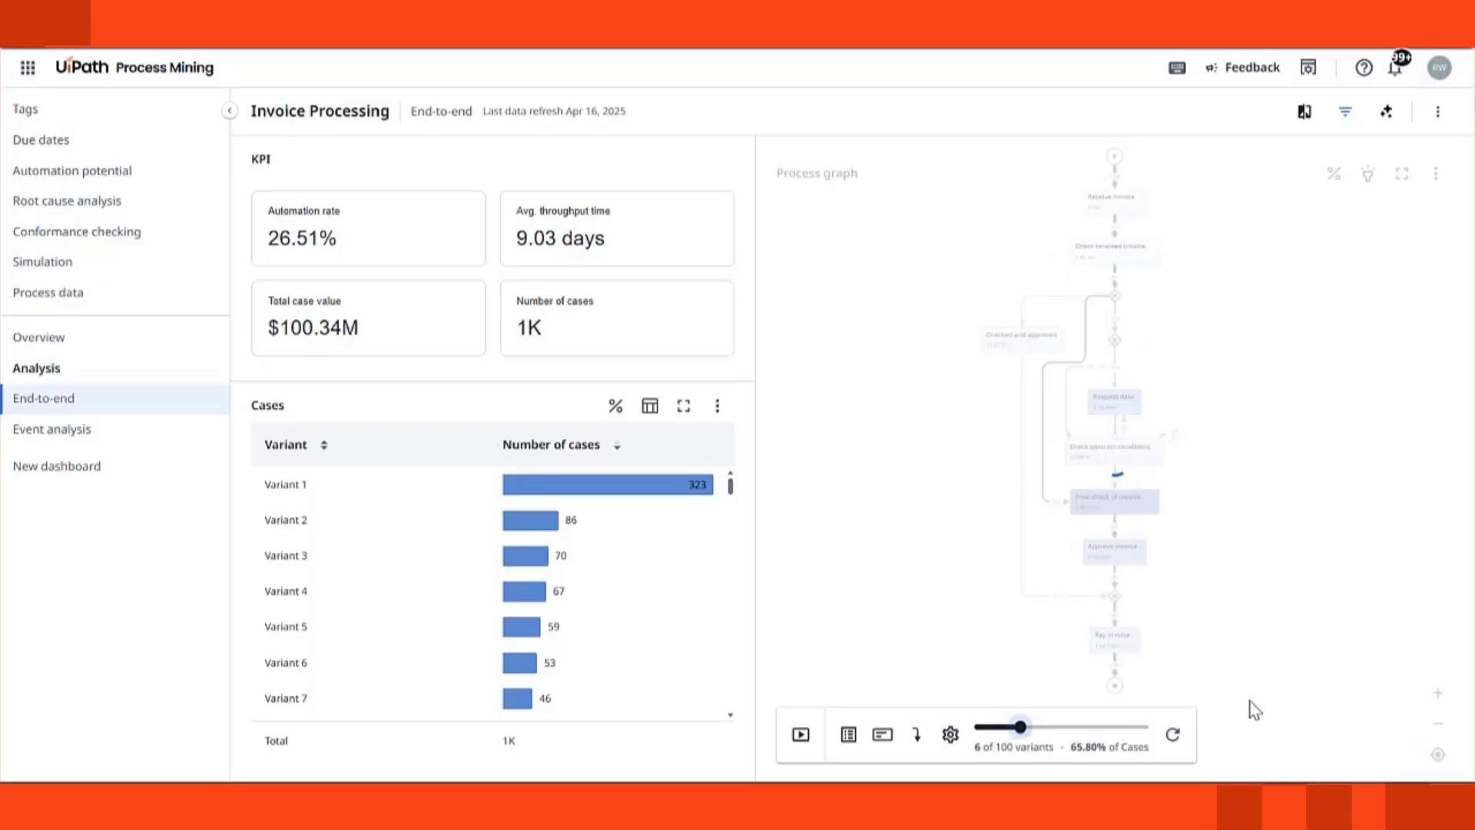
{"action": "left_click_drag", "start_coordinate": [1020, 725], "coordinate": [1029, 726]}
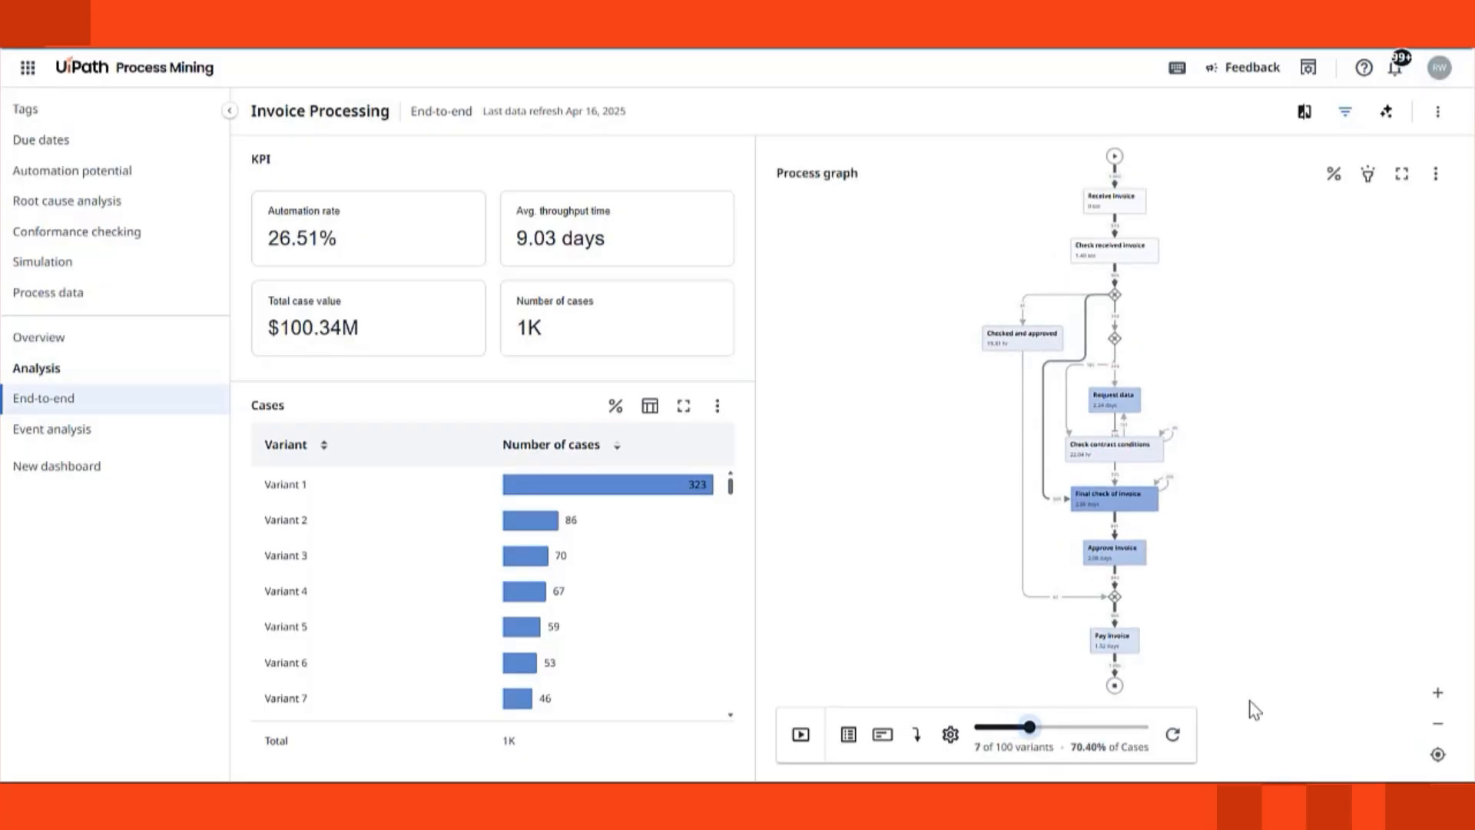
{"action": "left_click_drag", "start_coordinate": [1032, 726], "coordinate": [1046, 725]}
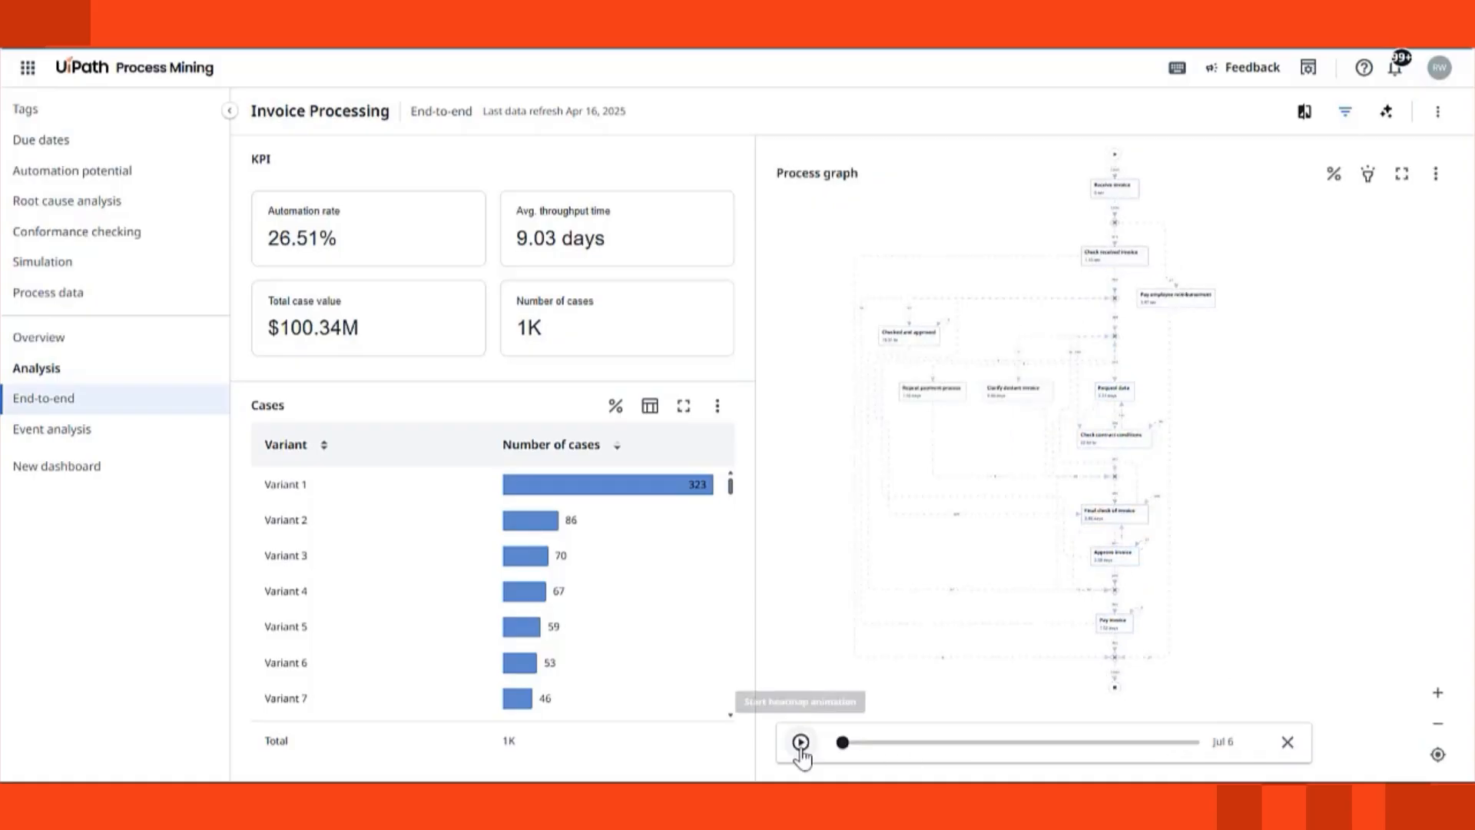
{"action": "left_click", "coordinate": [801, 742]}
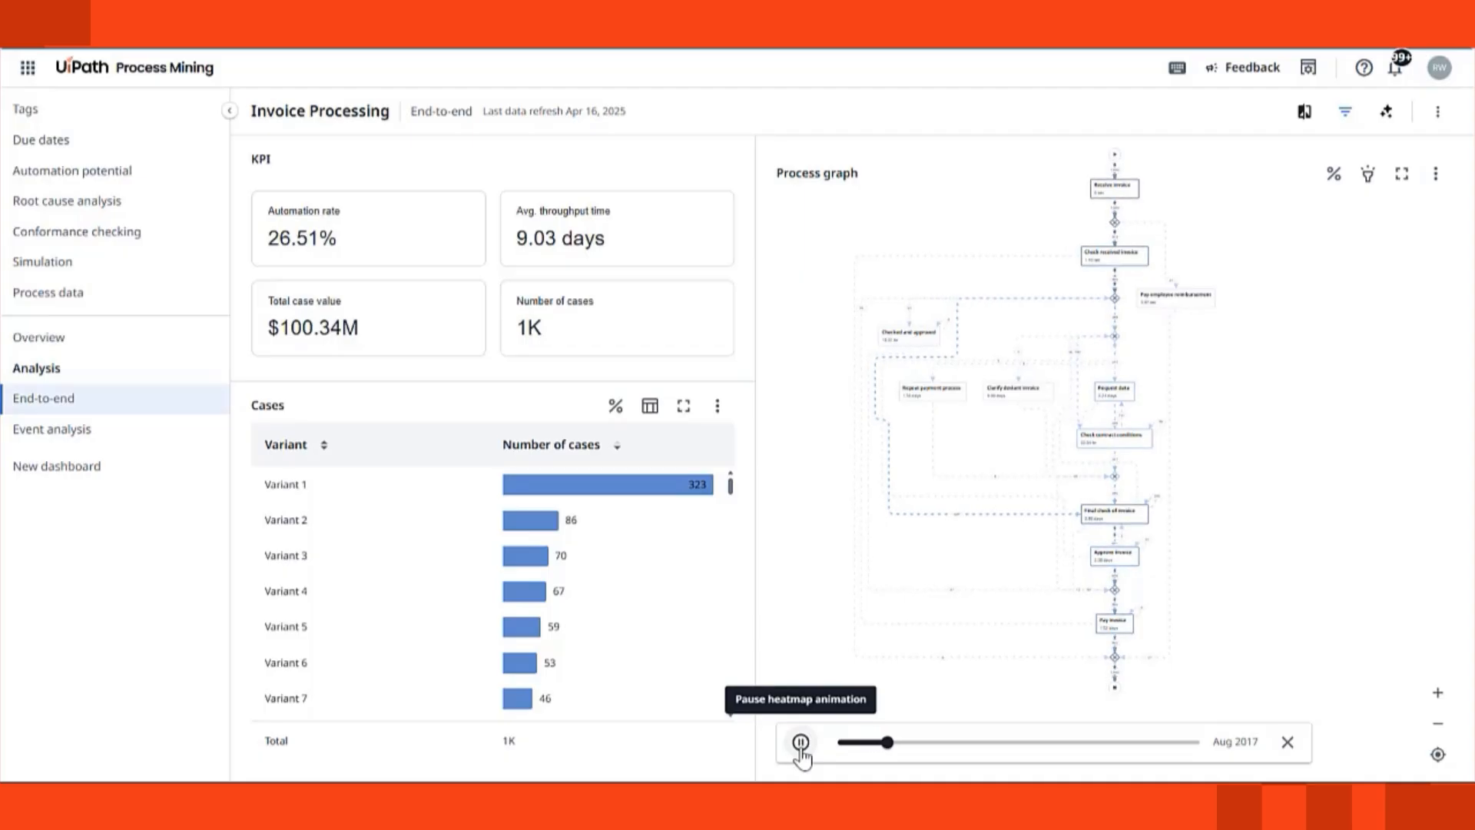
{"action": "left_click_drag", "start_coordinate": [886, 742], "coordinate": [945, 742]}
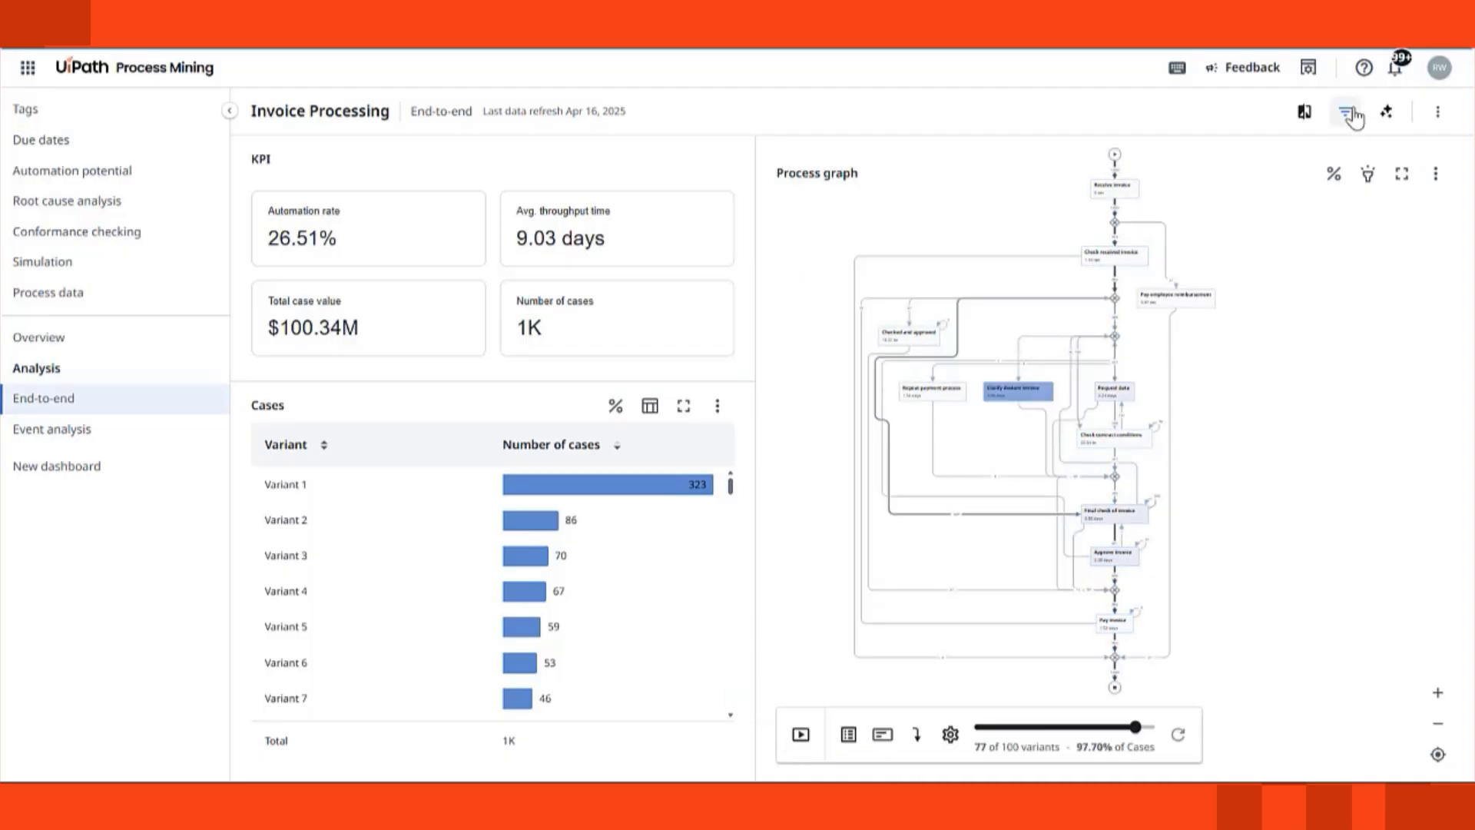
- Filter Case type to Small invoice, leaving 714 cases worth $22.23M
{"action": "left_click", "coordinate": [1350, 110]}
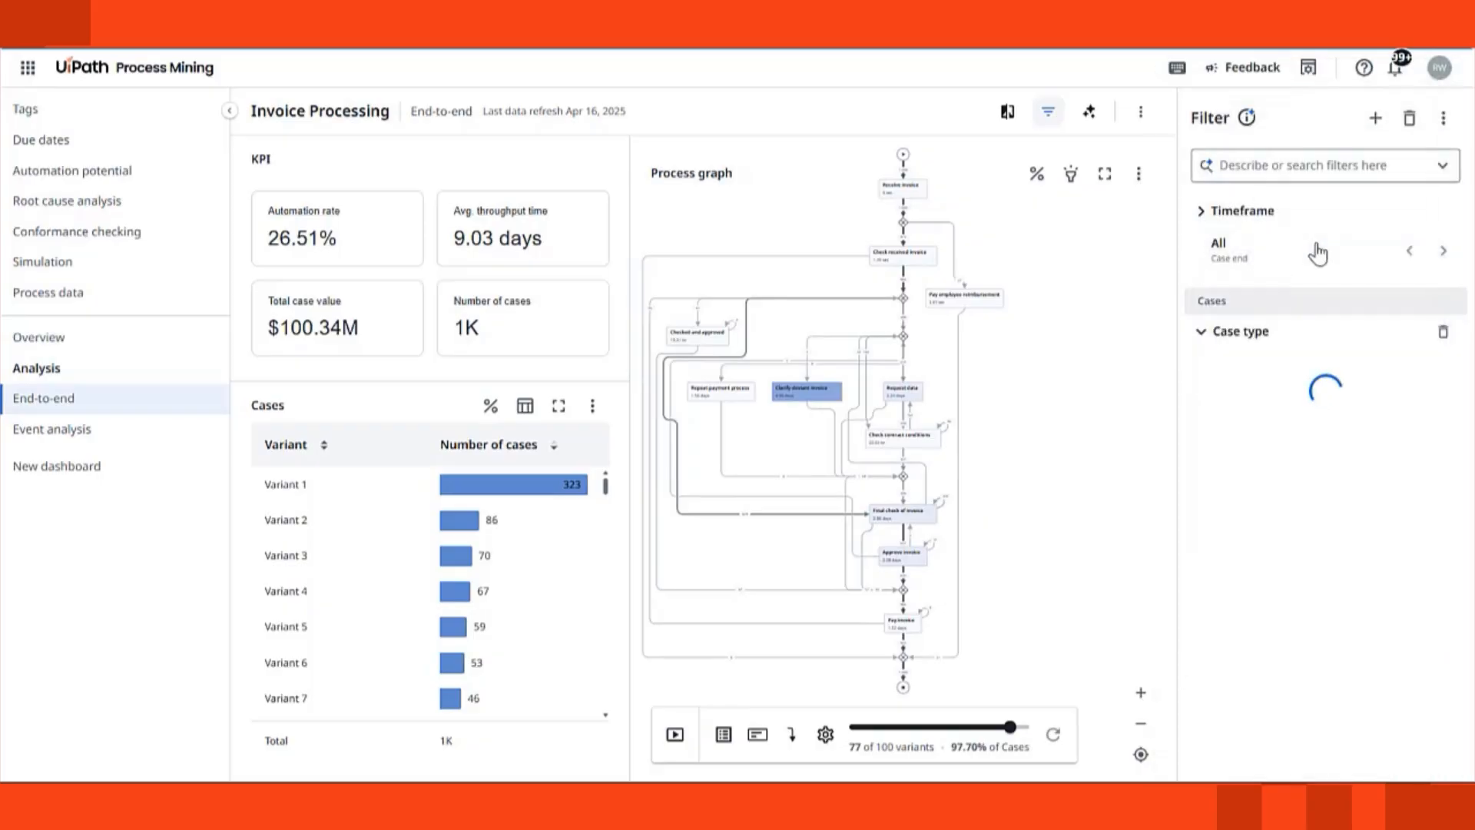
{"action": "left_click", "coordinate": [1239, 330]}
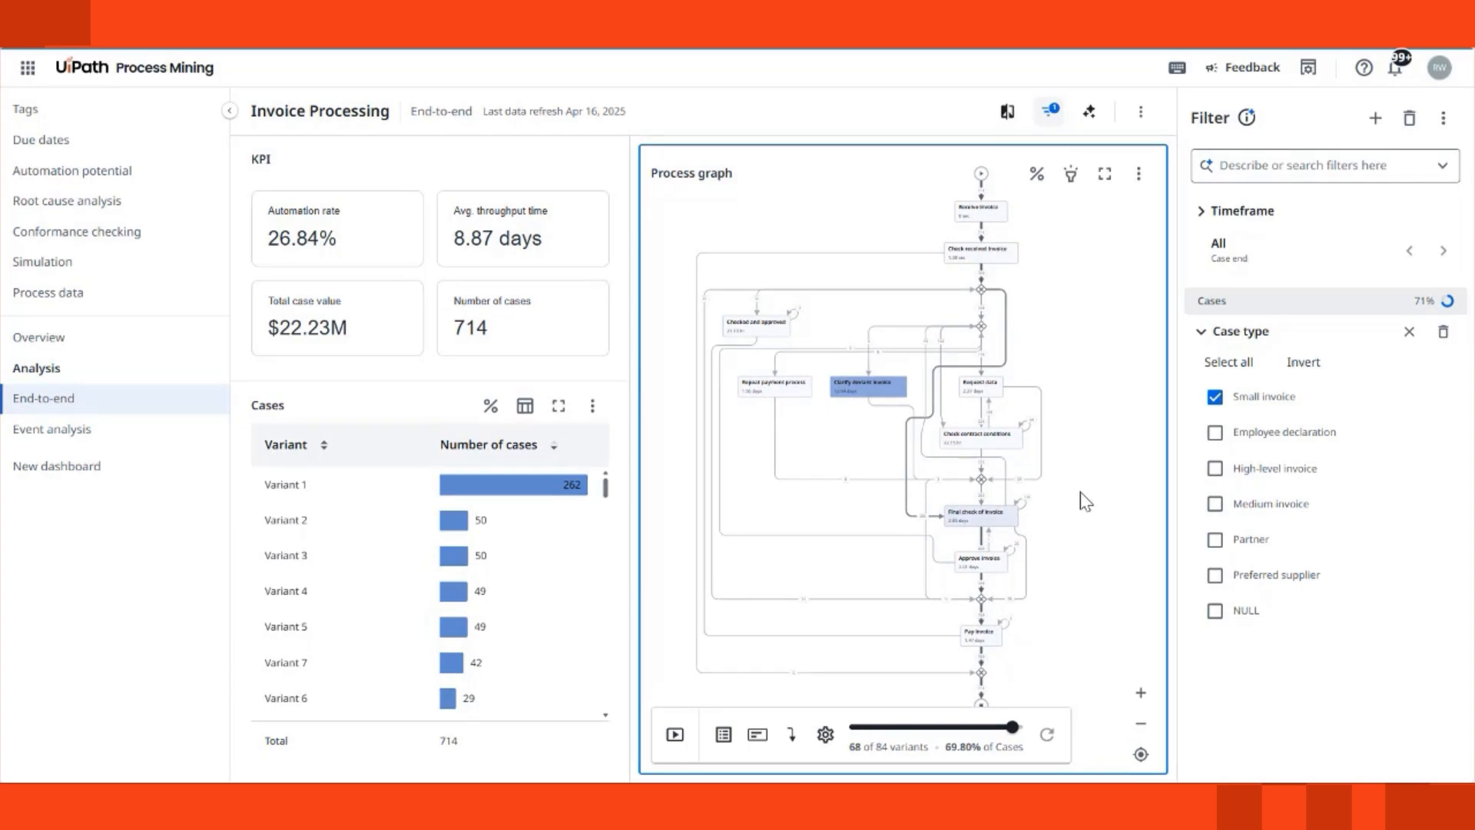
{"action": "mouse_move", "coordinate": [1152, 217]}
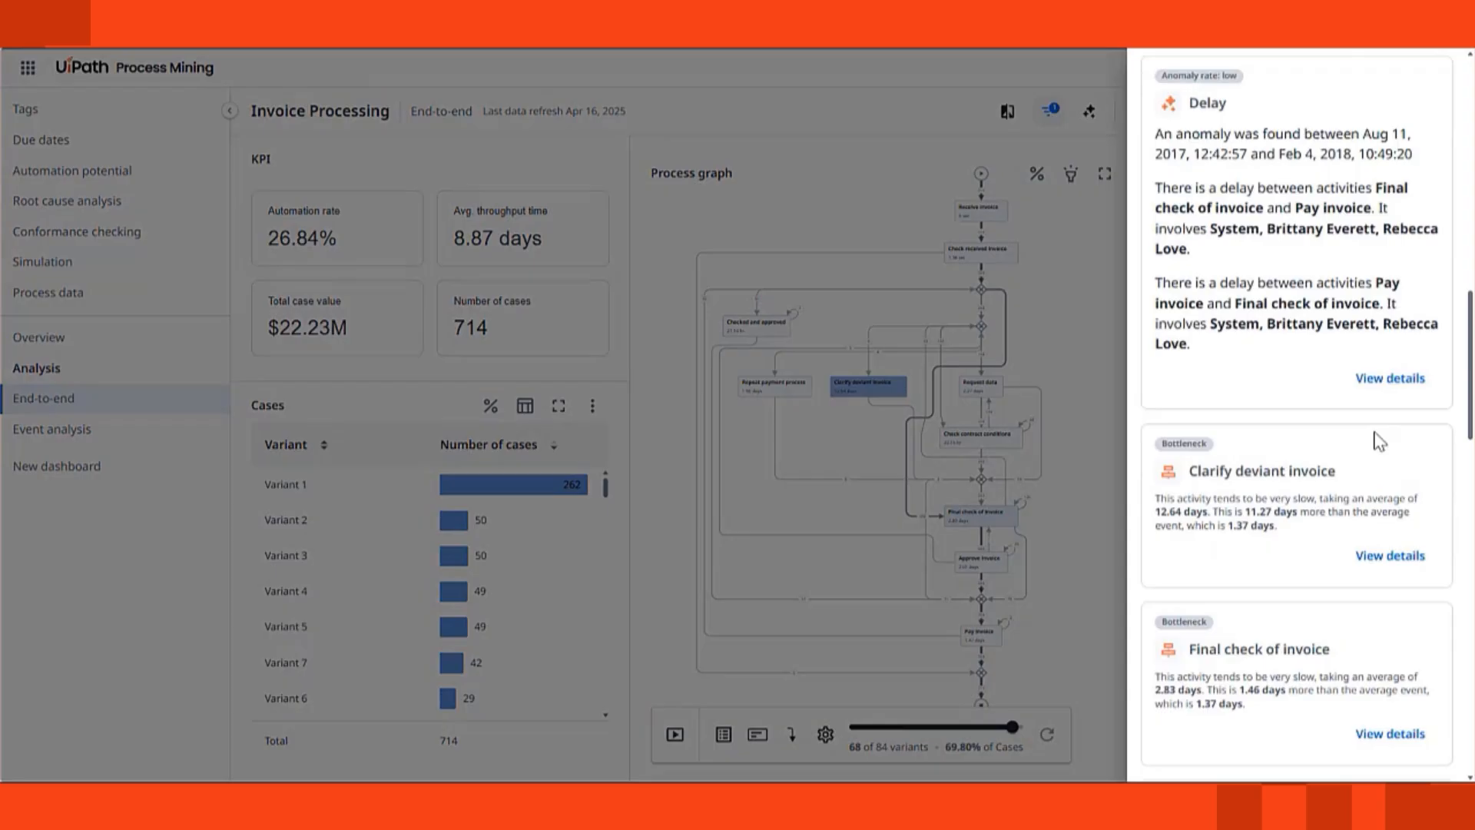
{"action": "scroll", "scroll_direction": "down", "scroll_amount": 3}
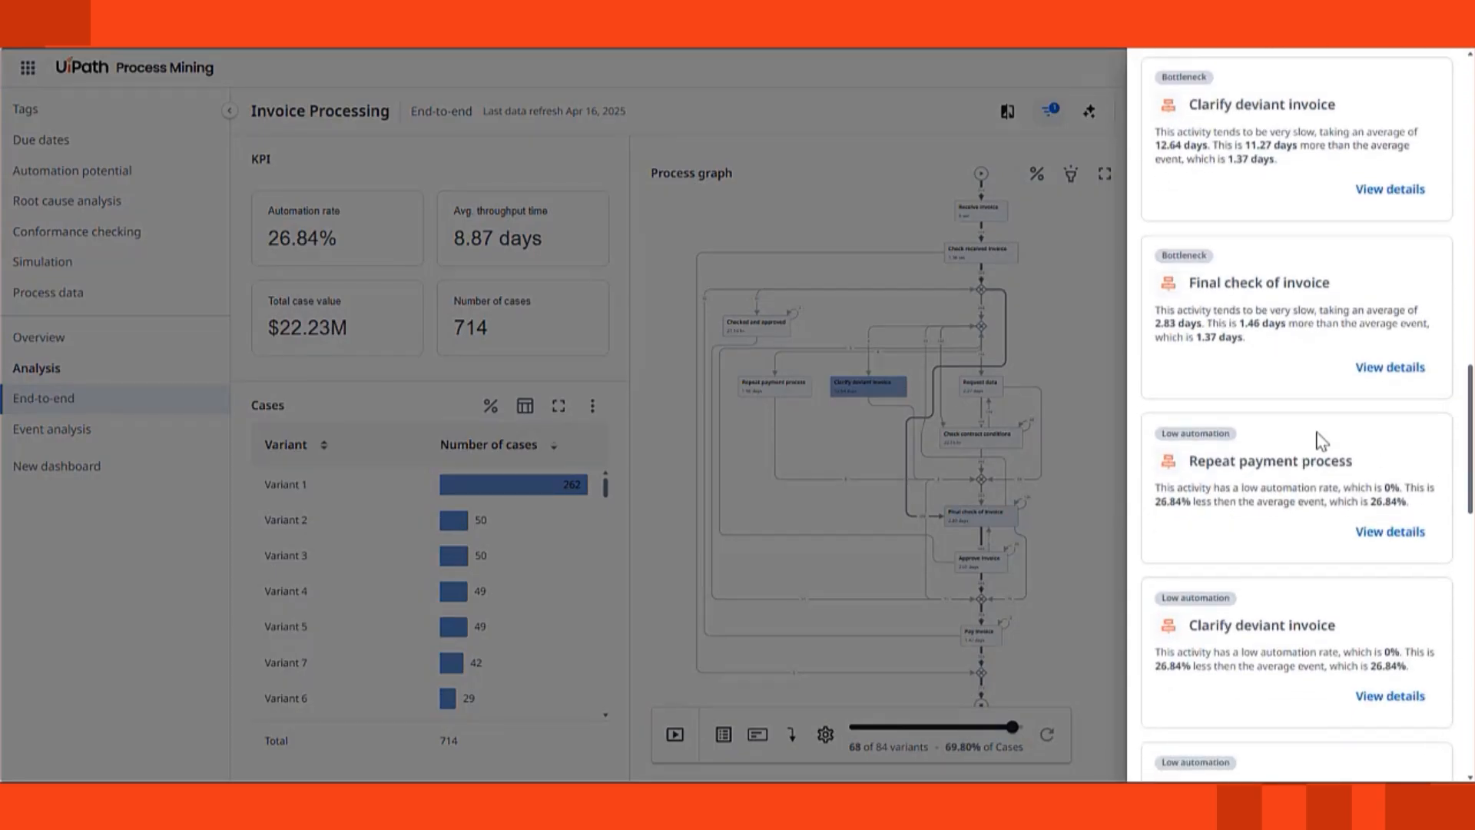
{"action": "scroll", "scroll_direction": "down", "scroll_amount": 3}
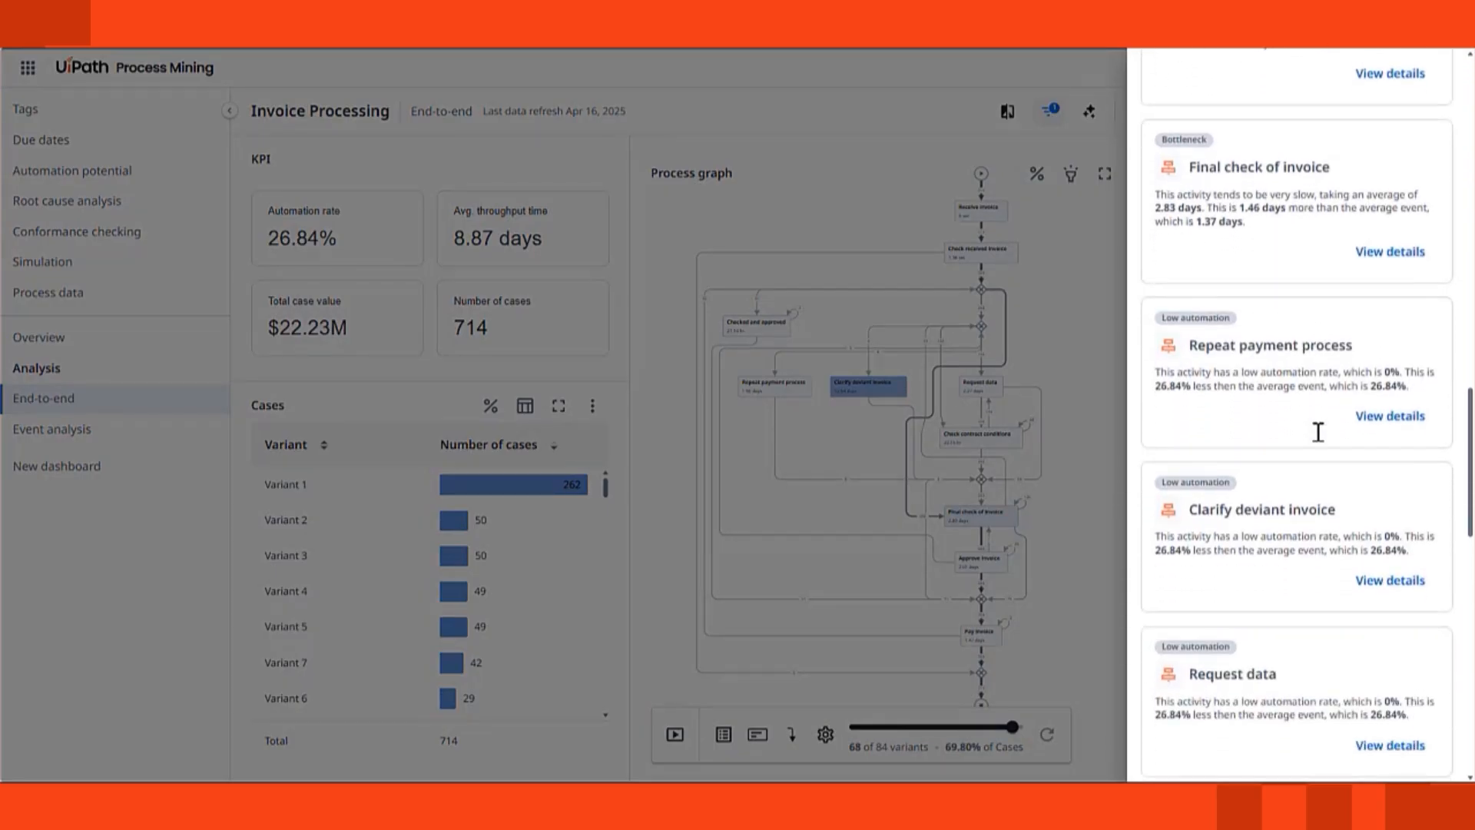
{"action": "scroll", "scroll_direction": "down", "scroll_amount": 3}
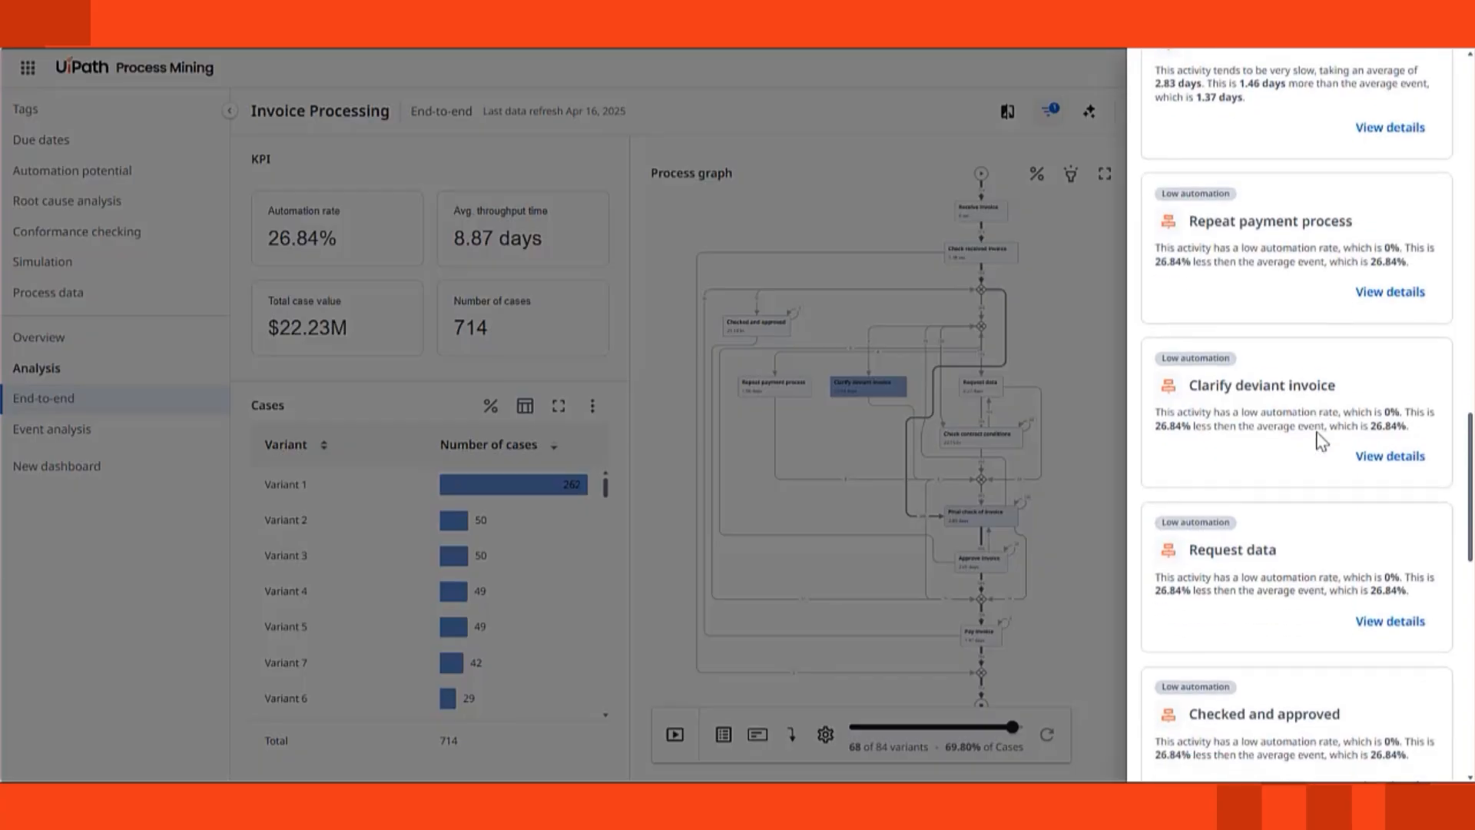
{"action": "scroll", "scroll_direction": "down", "scroll_amount": 3}
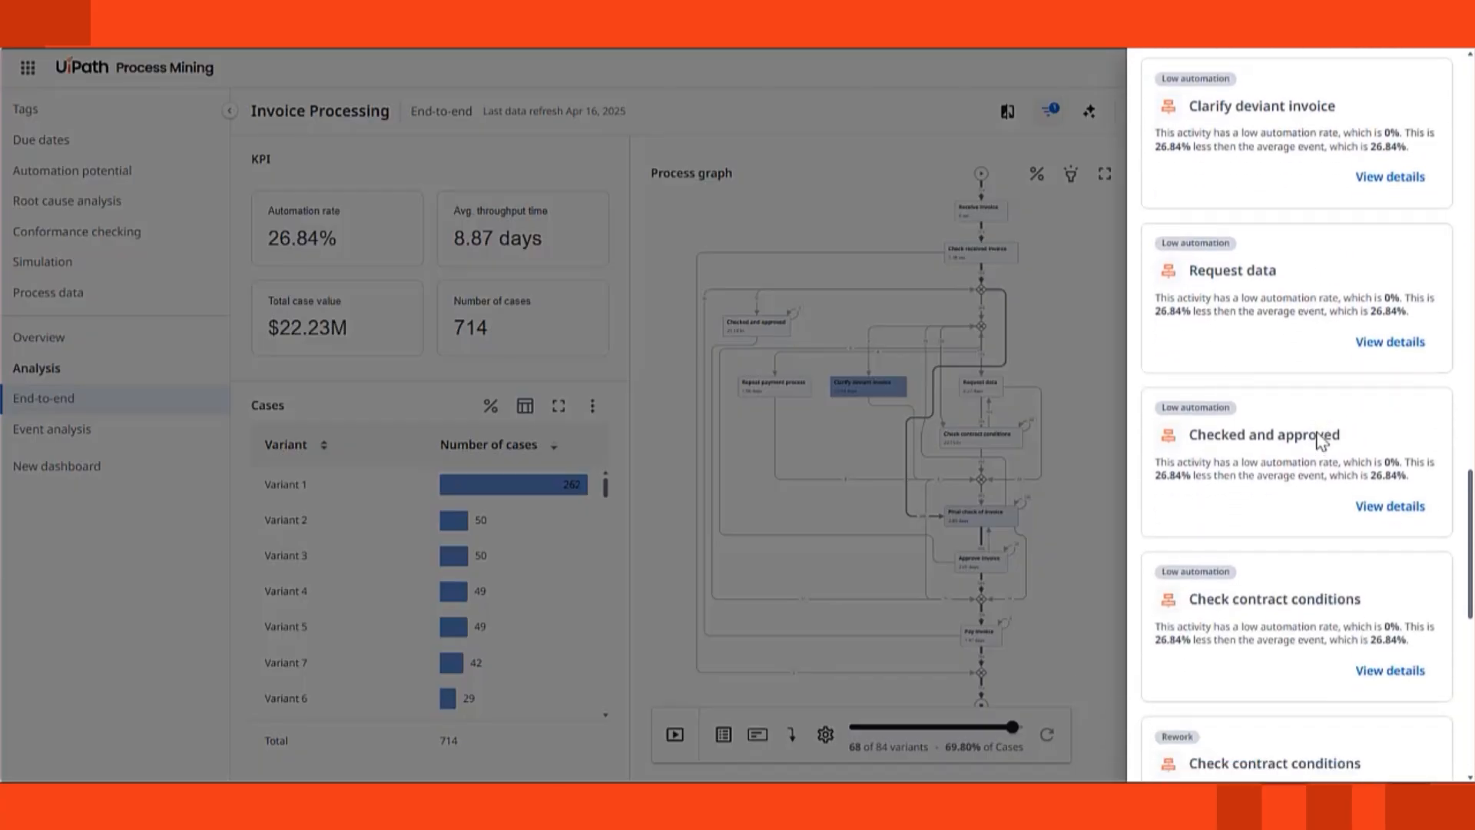
{"action": "scroll", "scroll_direction": "down", "scroll_amount": 3}
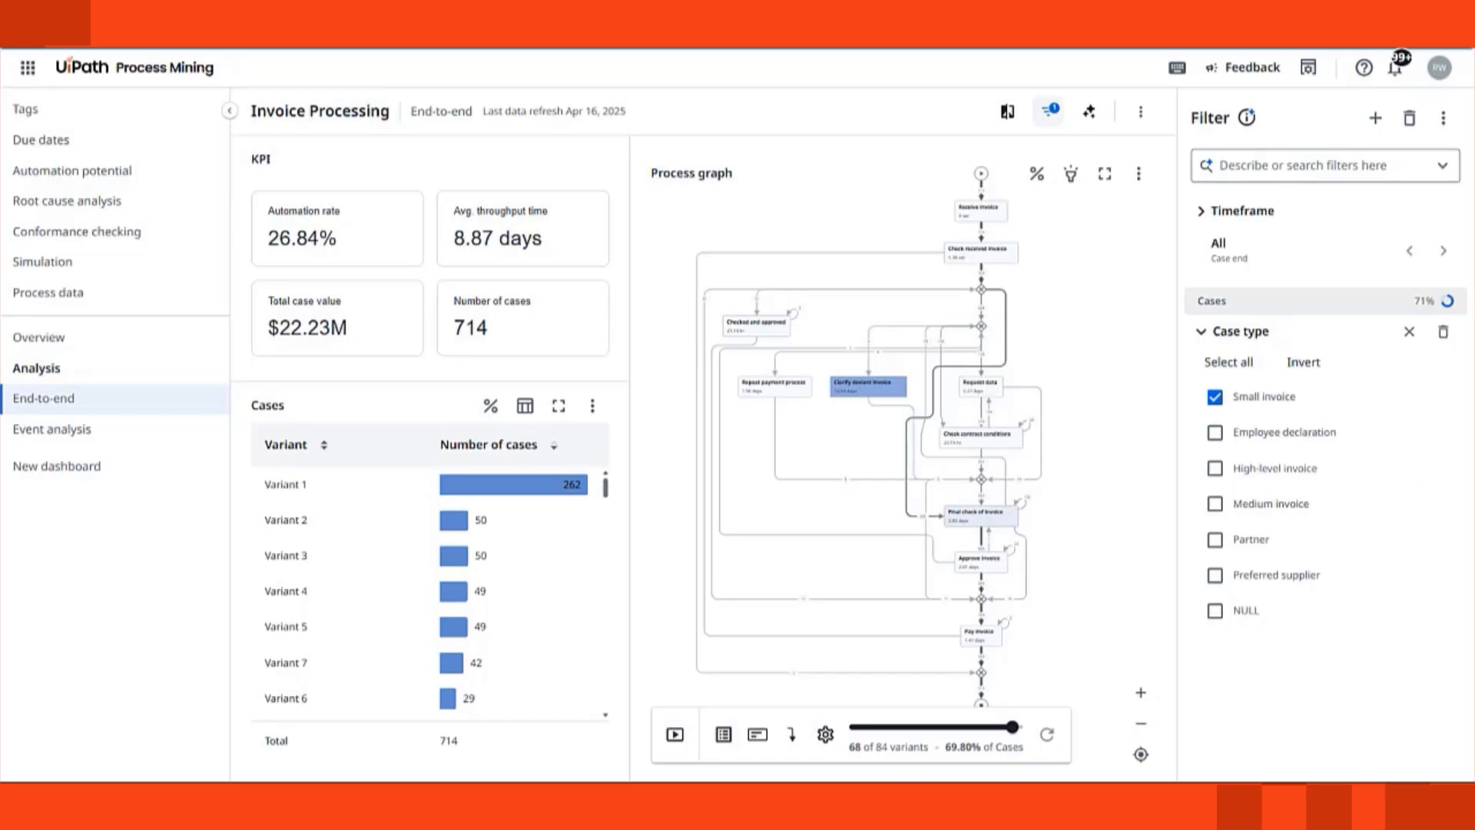
{"action": "mouse_move", "coordinate": [77, 232]}
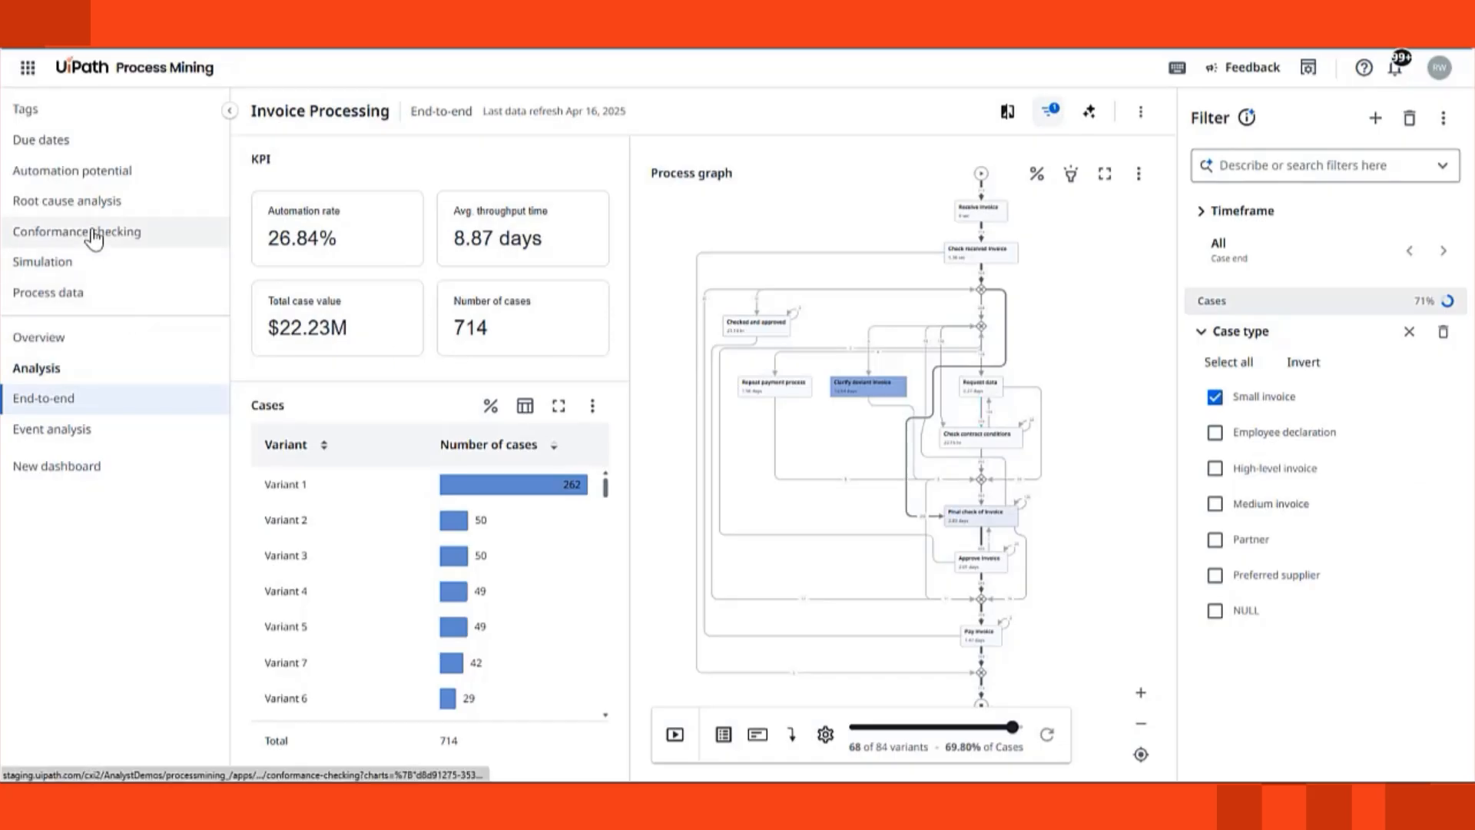
- In Conformance checking, restrict to the top Repeat payment process deviation (393 cases), then move to root cause analysis
{"action": "left_click", "coordinate": [77, 232]}
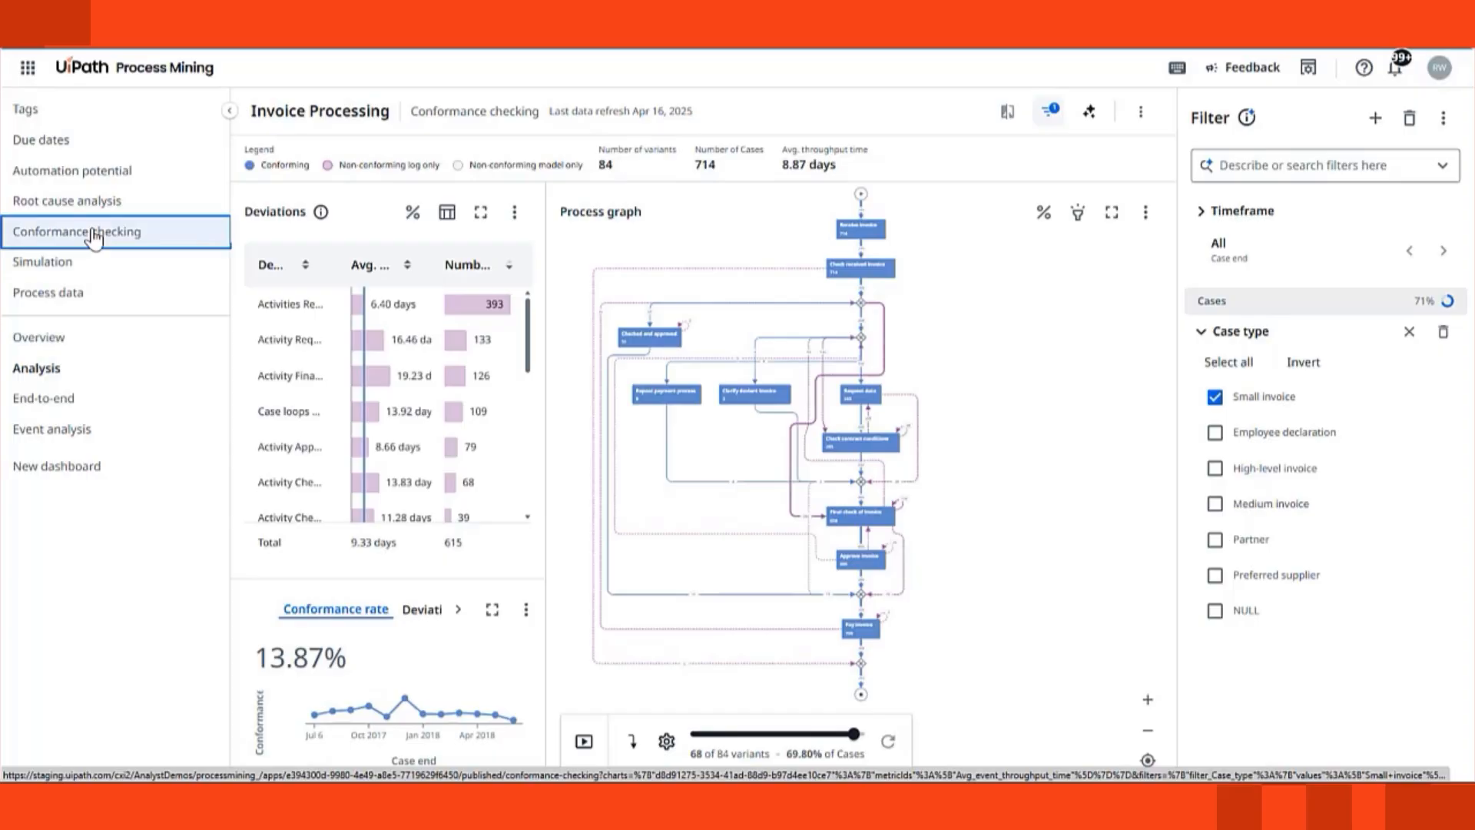
{"action": "mouse_move", "coordinate": [159, 551]}
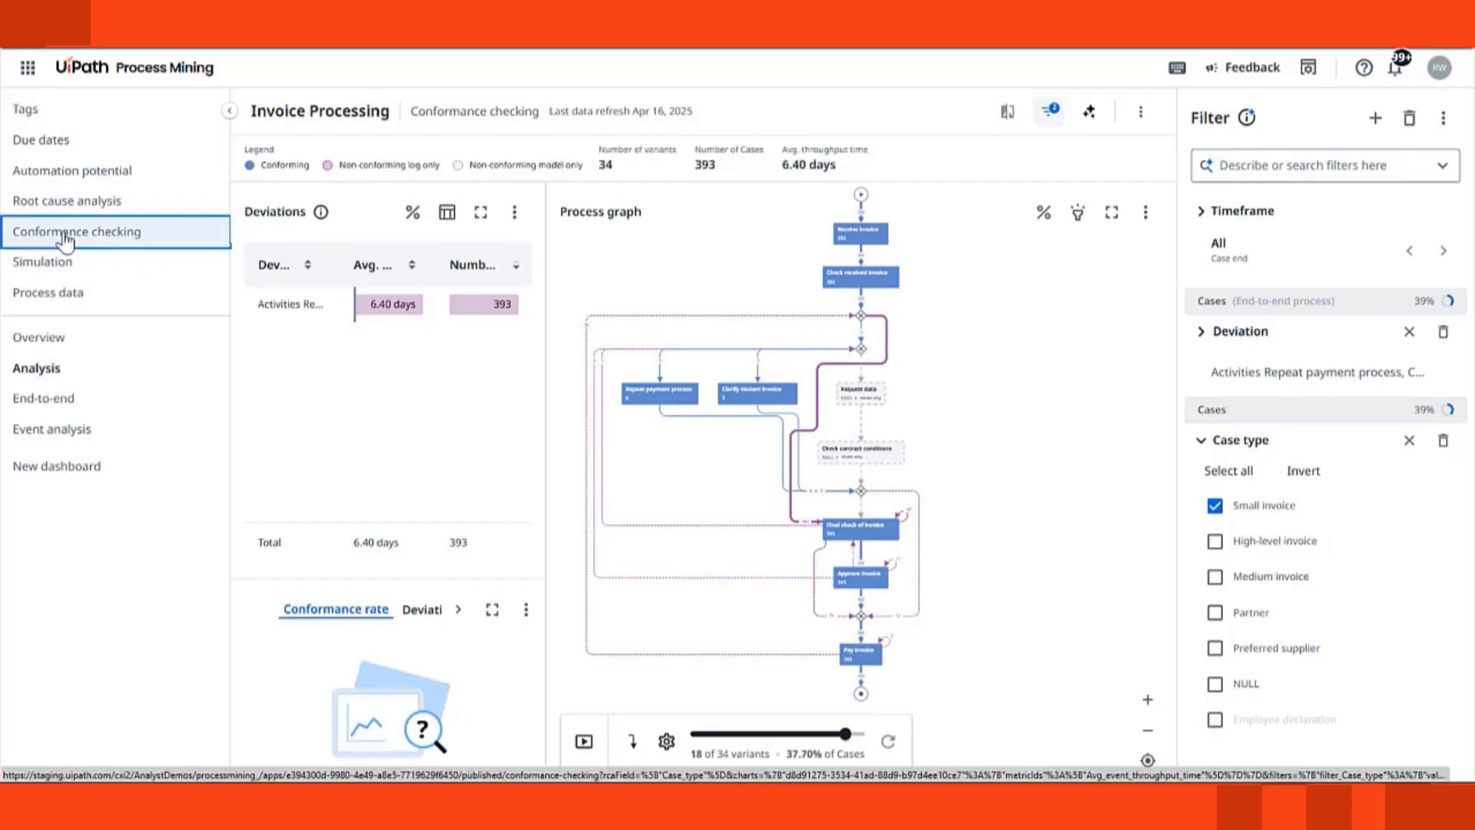
{"action": "left_click", "coordinate": [66, 200]}
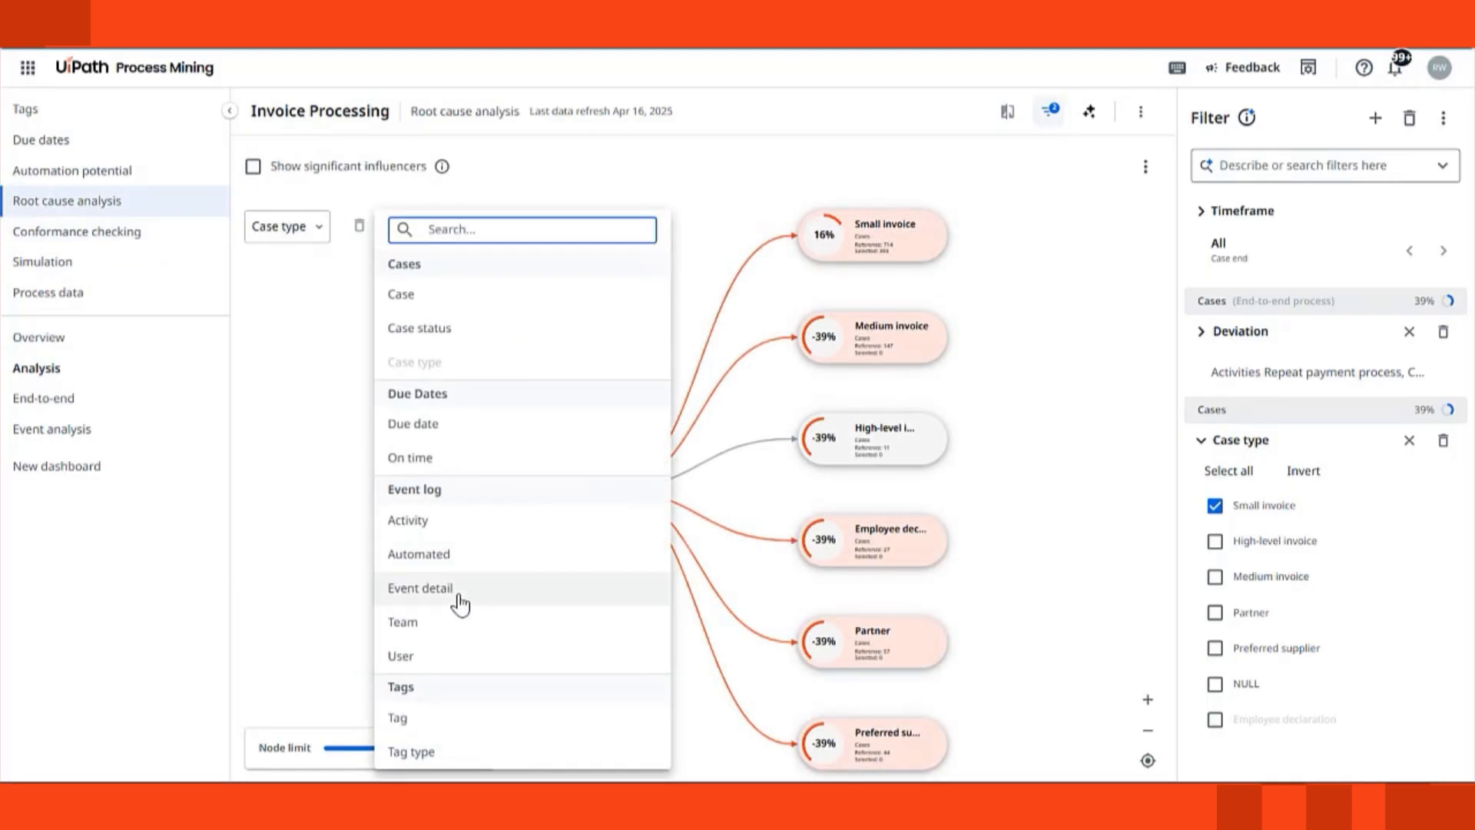
- Break small invoices down by Team, then return to End-to-end with Timeframe Q2 2018 (122 cases)
{"action": "left_click", "coordinate": [401, 622]}
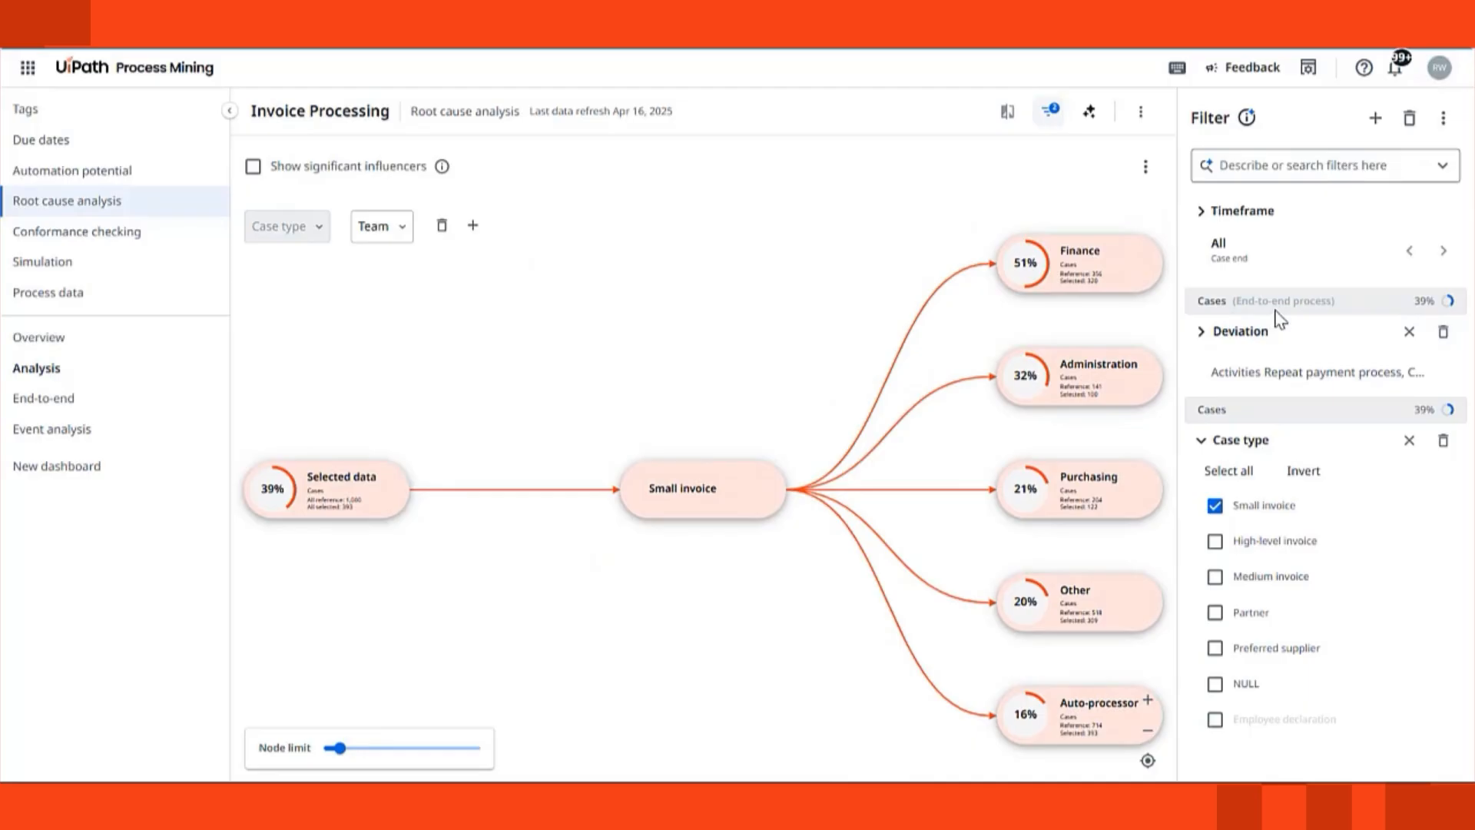
{"action": "mouse_move", "coordinate": [1280, 318]}
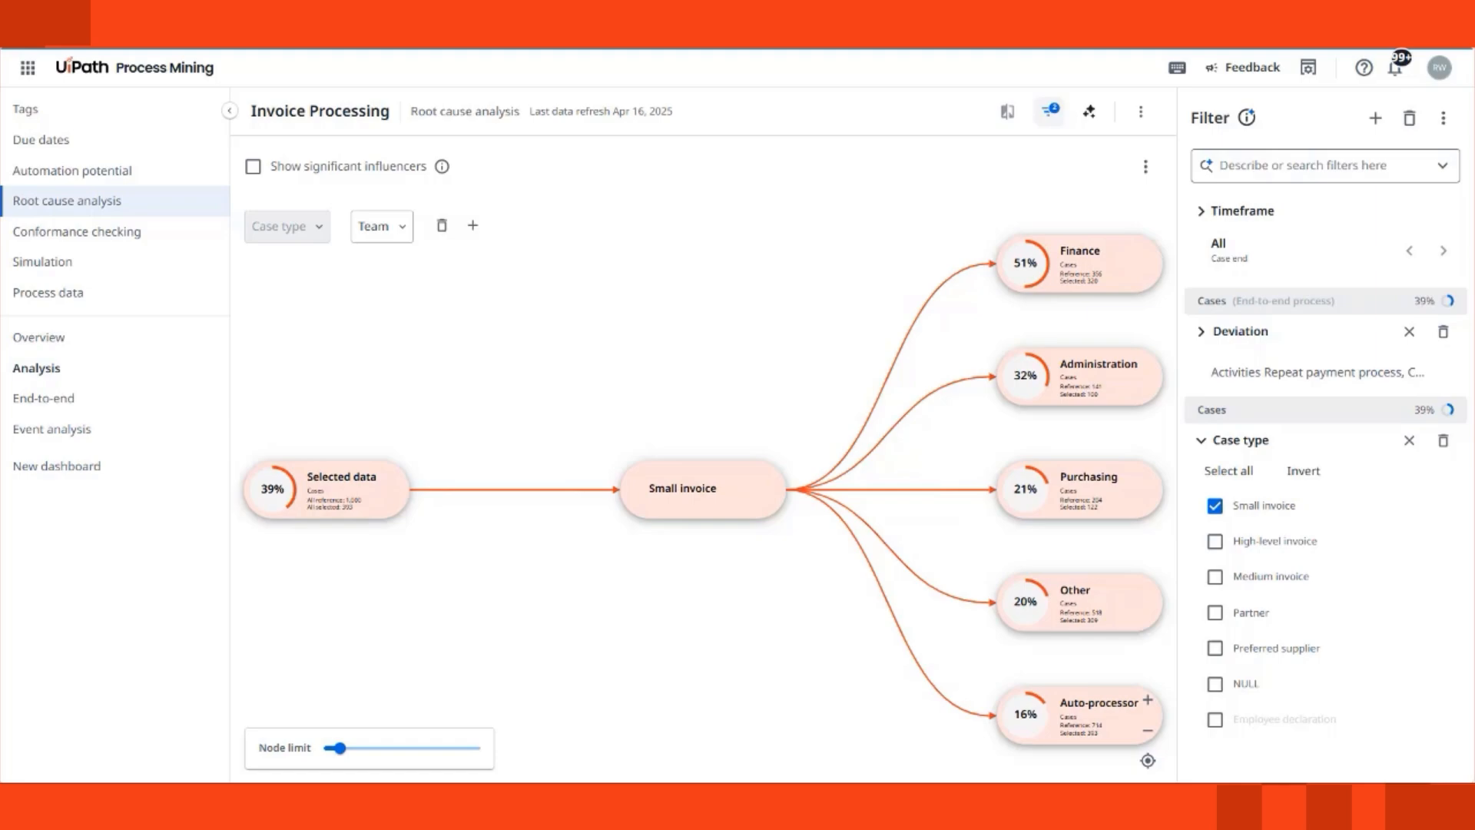
{"action": "left_click", "coordinate": [43, 398]}
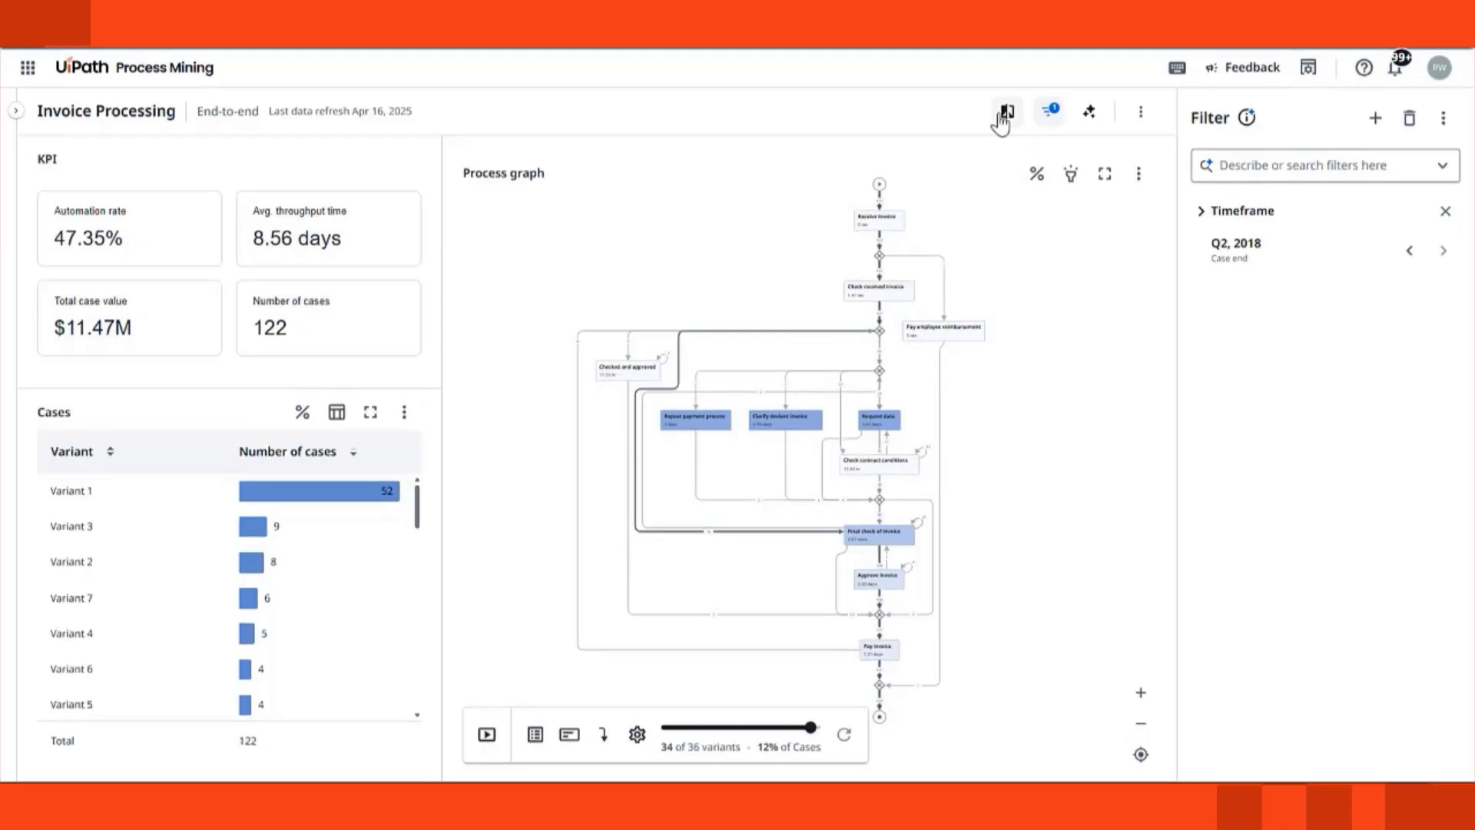
- Compare Scenario A at Q2 2018 against Scenario B set to Q1, 2018
{"action": "left_click", "coordinate": [1005, 111]}
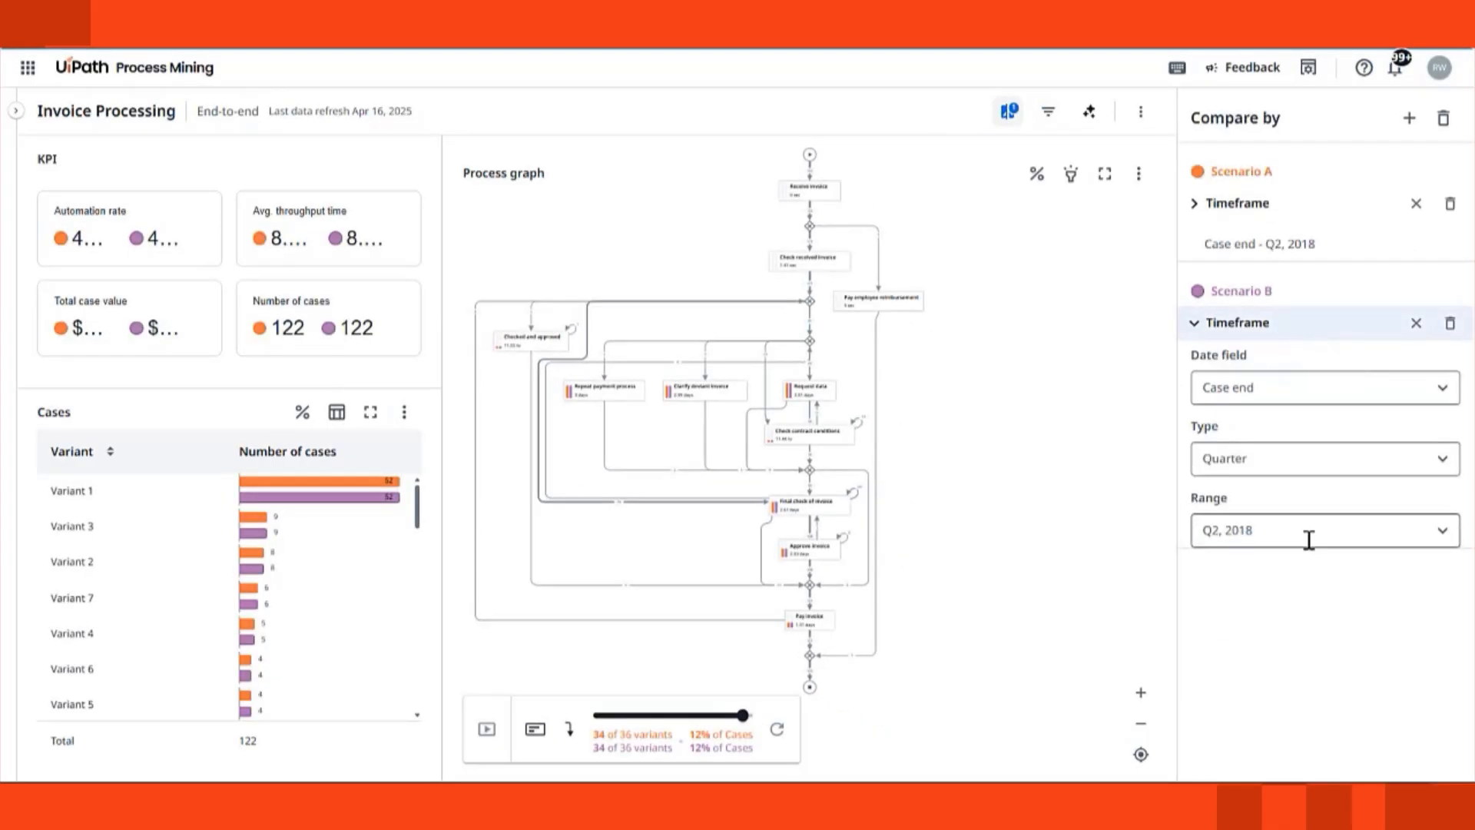
{"action": "left_click", "coordinate": [1321, 530]}
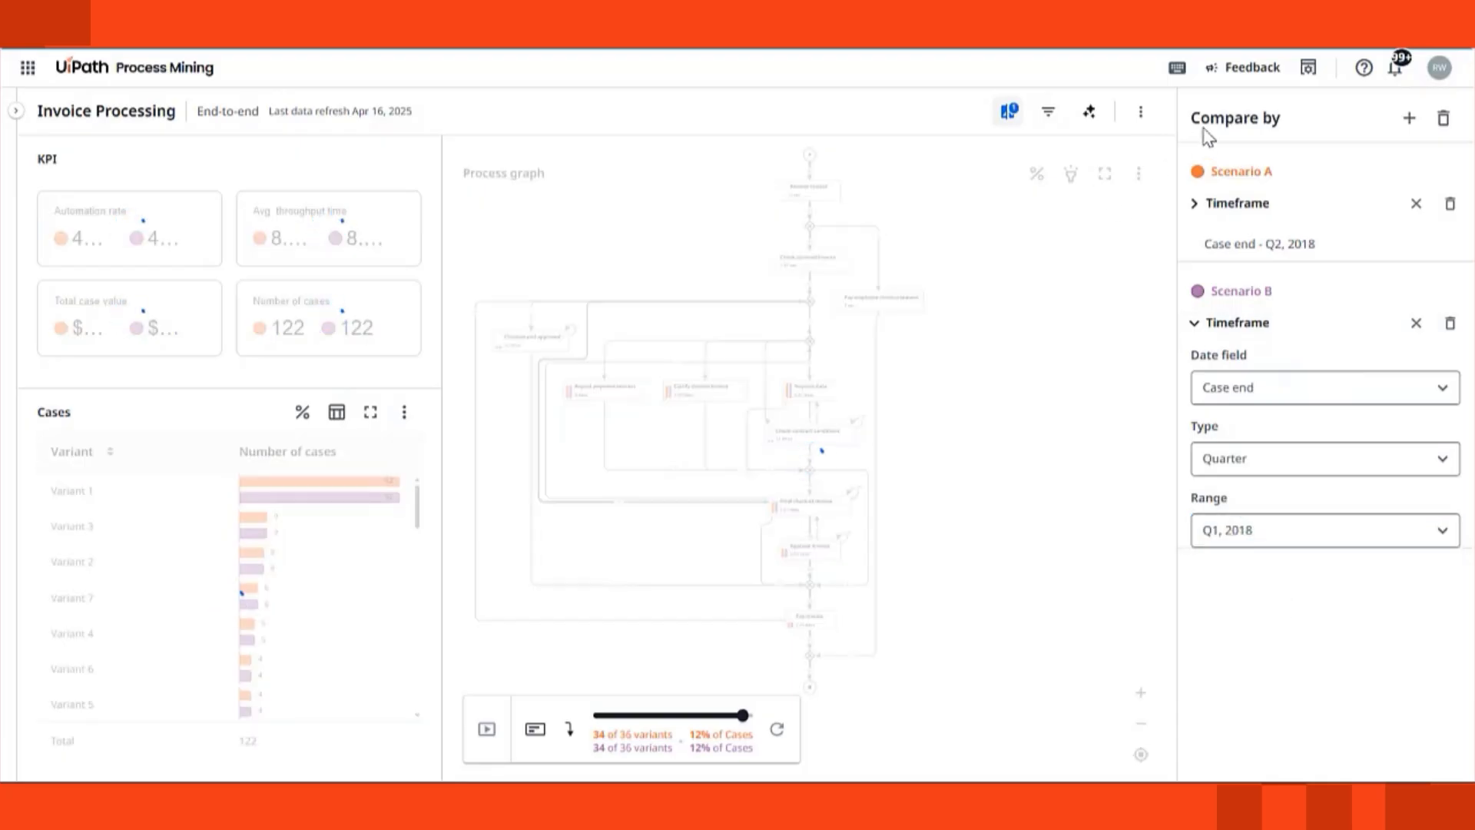